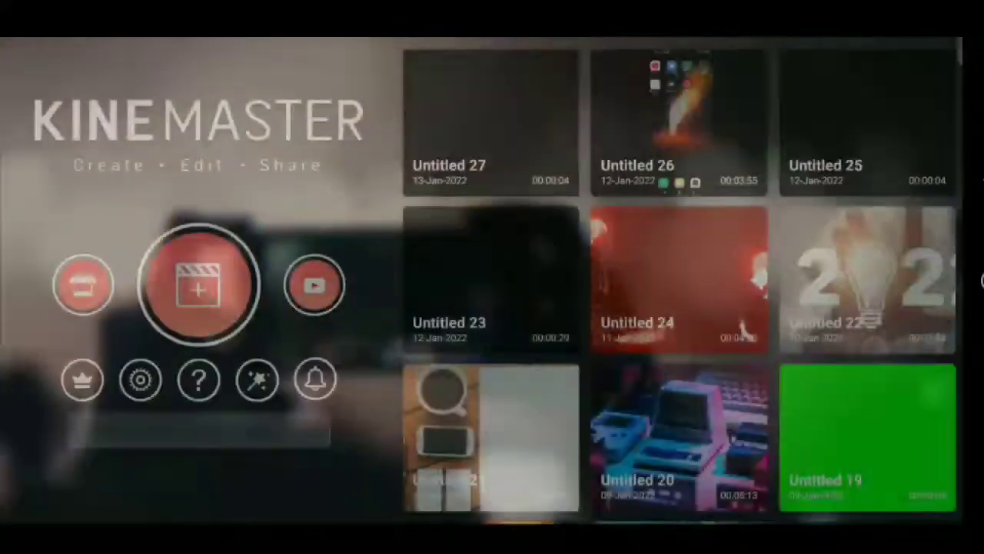
# Create a new 16:9 project and add the solid black background from the Media Browser
pyautogui.click(201, 286)
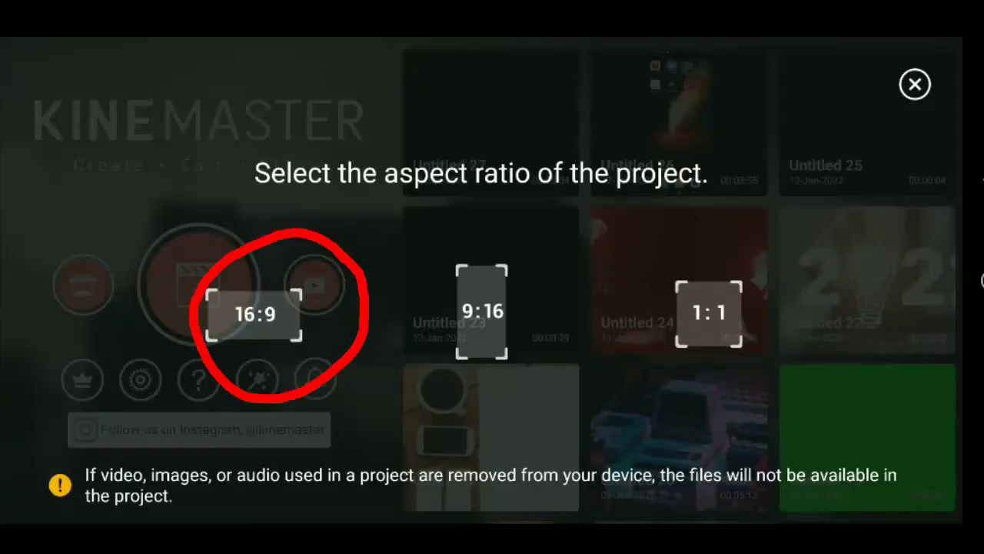
pyautogui.click(914, 83)
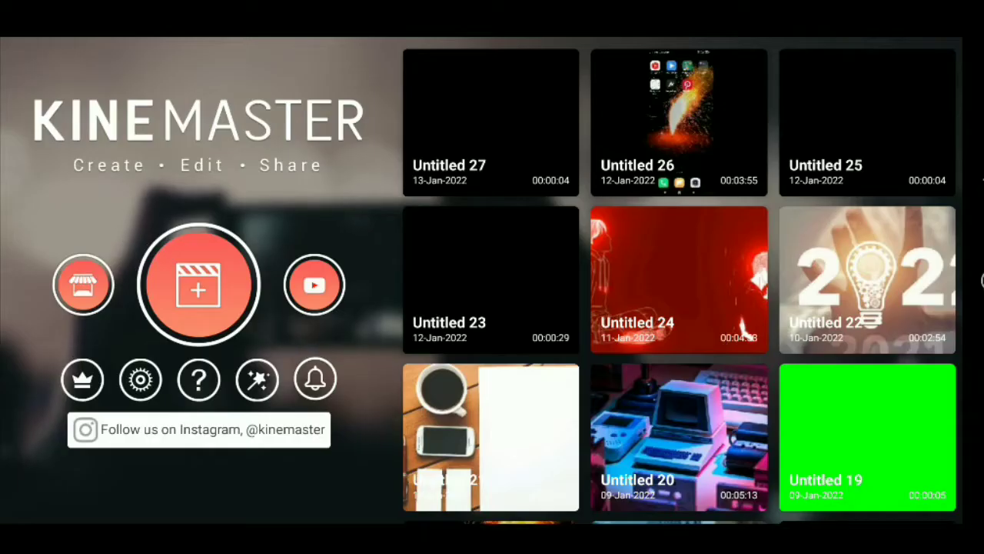
pyautogui.click(198, 285)
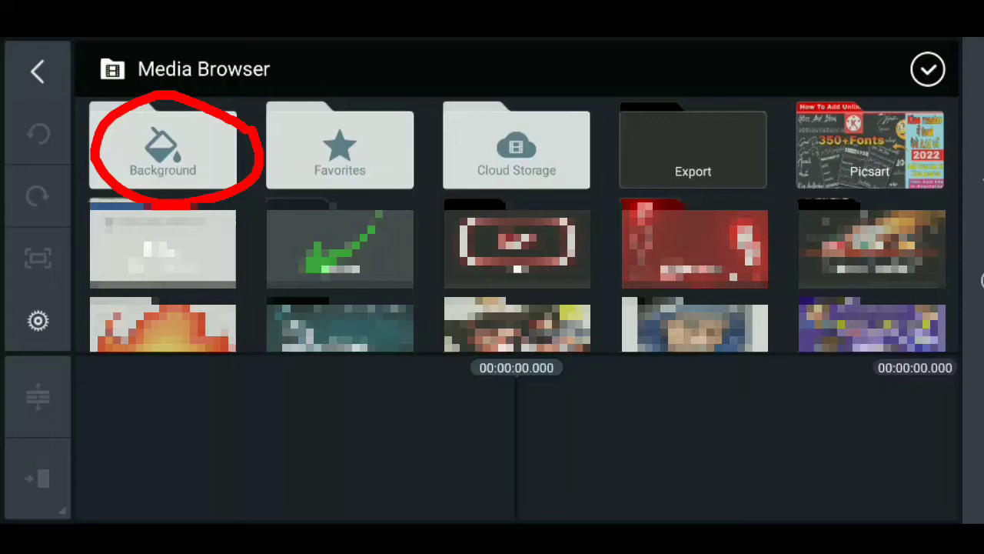
pyautogui.click(163, 147)
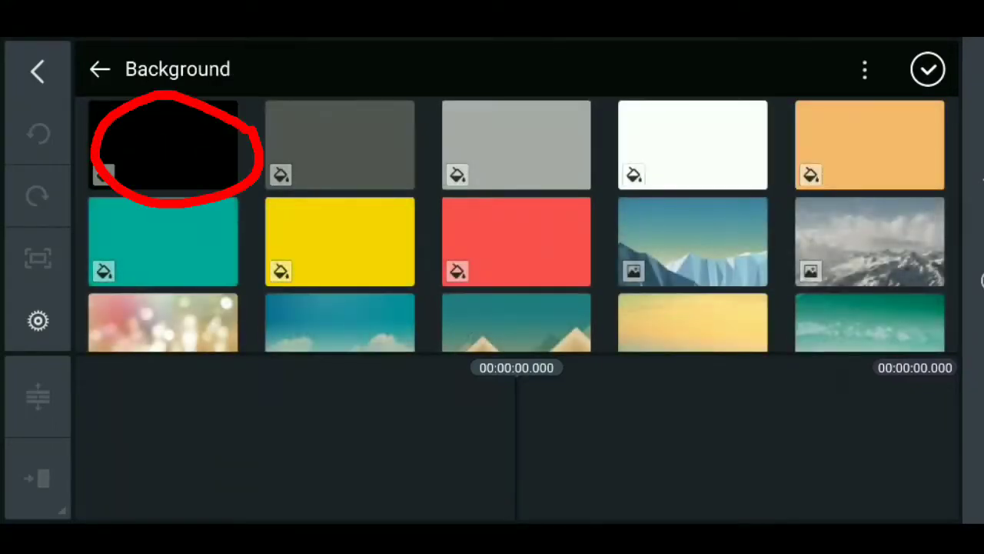
pyautogui.click(163, 144)
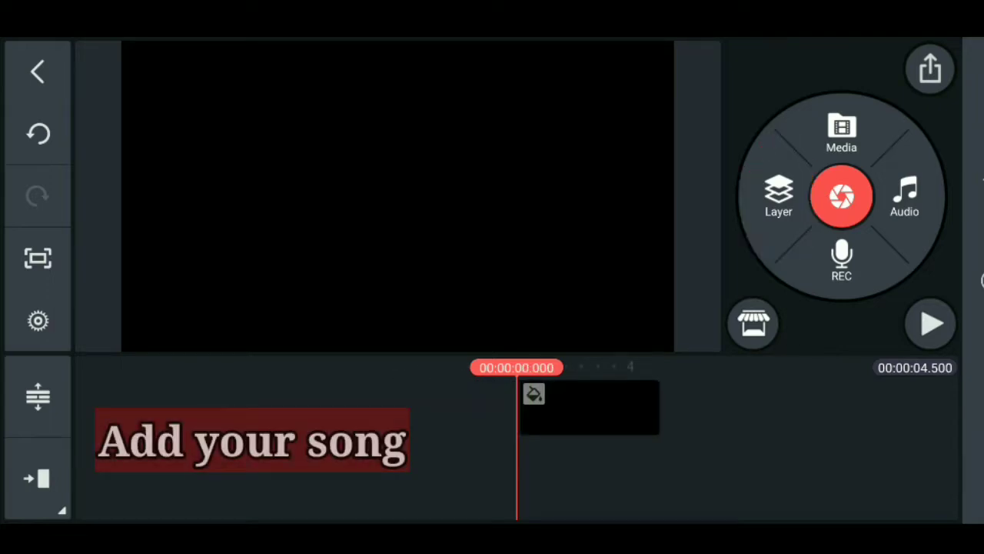
# Add the song video Untitled 27_720p.mp4 and extract its audio onto its own track
pyautogui.click(841, 130)
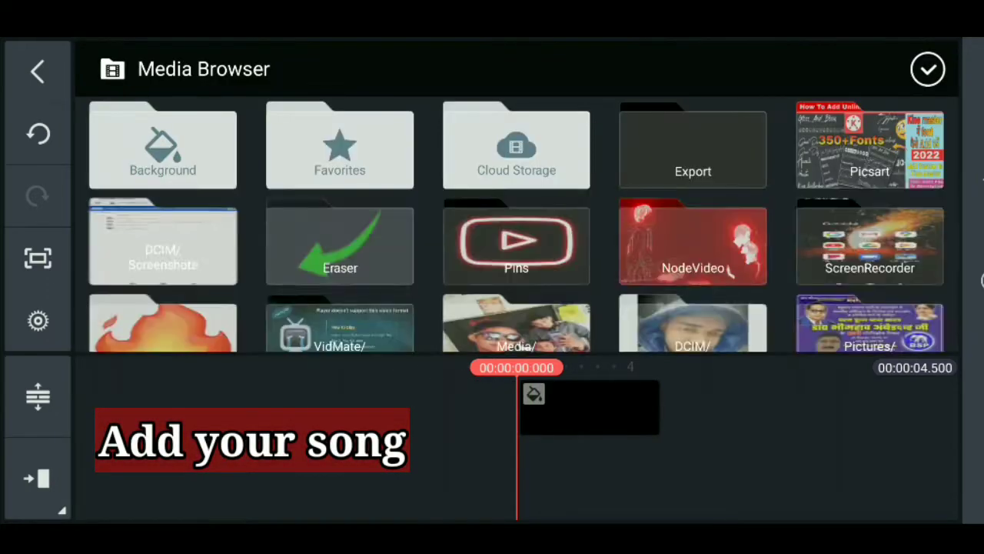
pyautogui.click(692, 146)
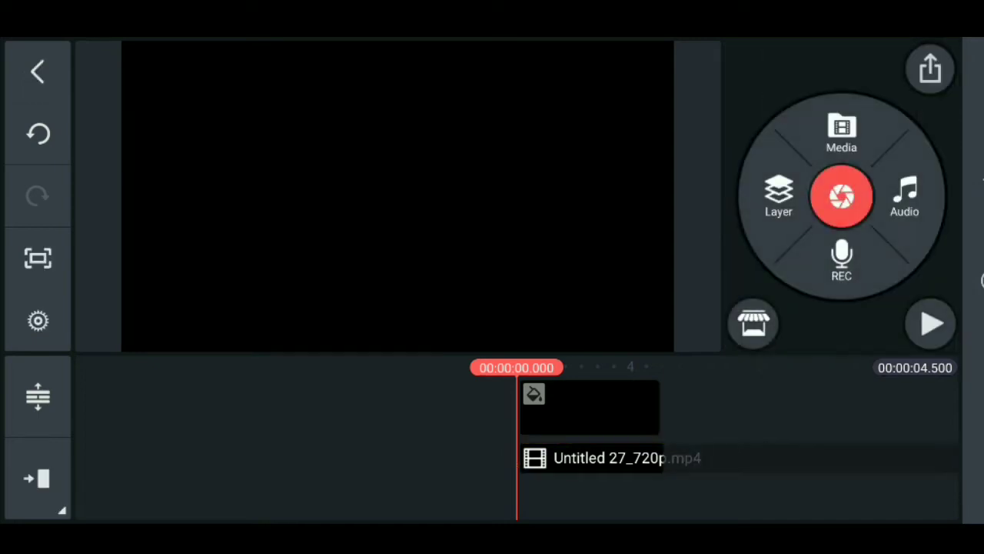
pyautogui.click(627, 458)
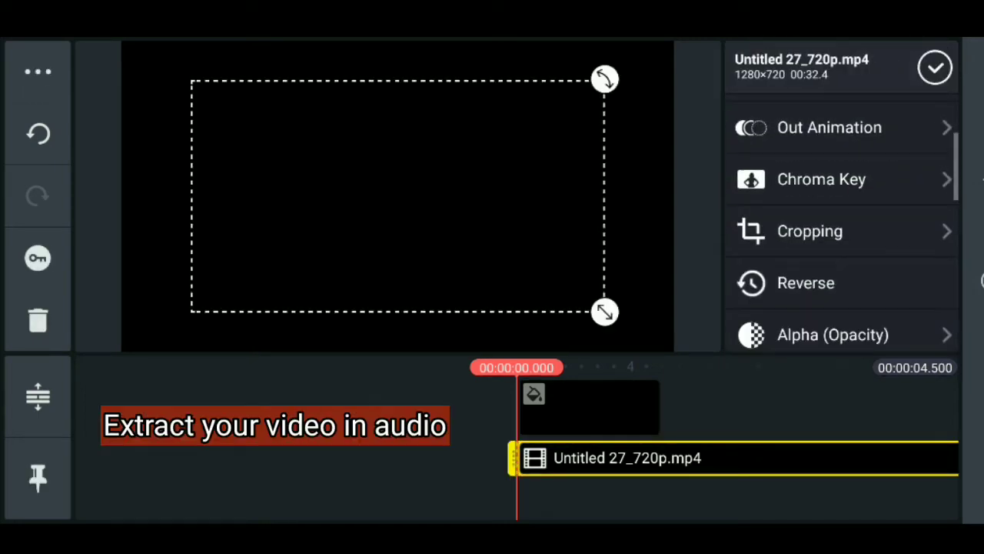
pyautogui.click(824, 218)
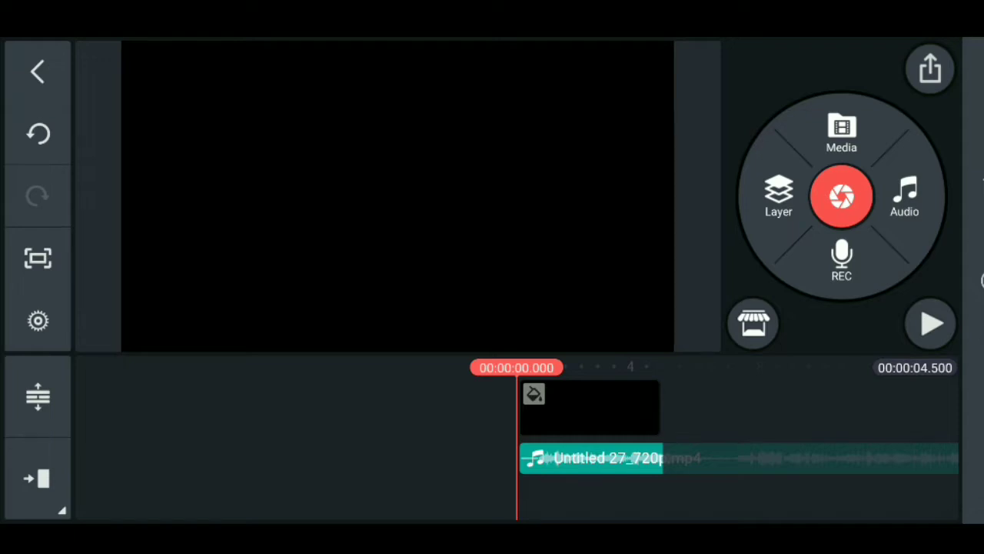
pyautogui.click(930, 323)
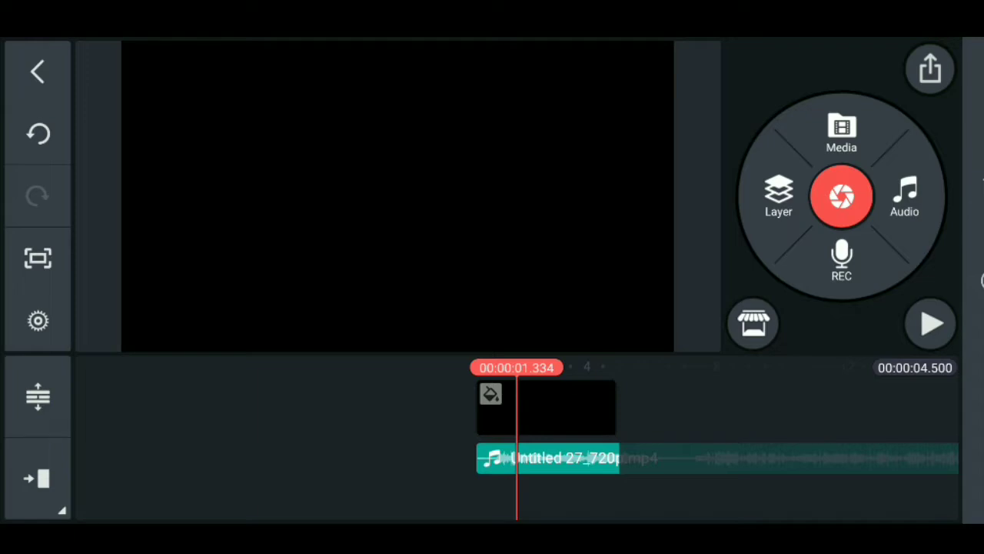
# Apply the Floating Braces effect from More Title Effects to the black background clip
pyautogui.click(546, 407)
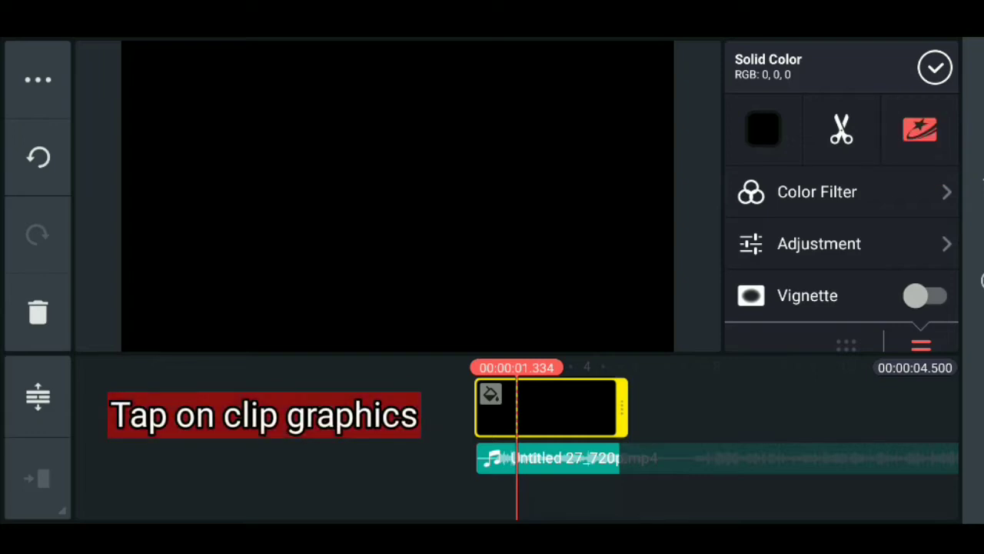
pyautogui.click(920, 129)
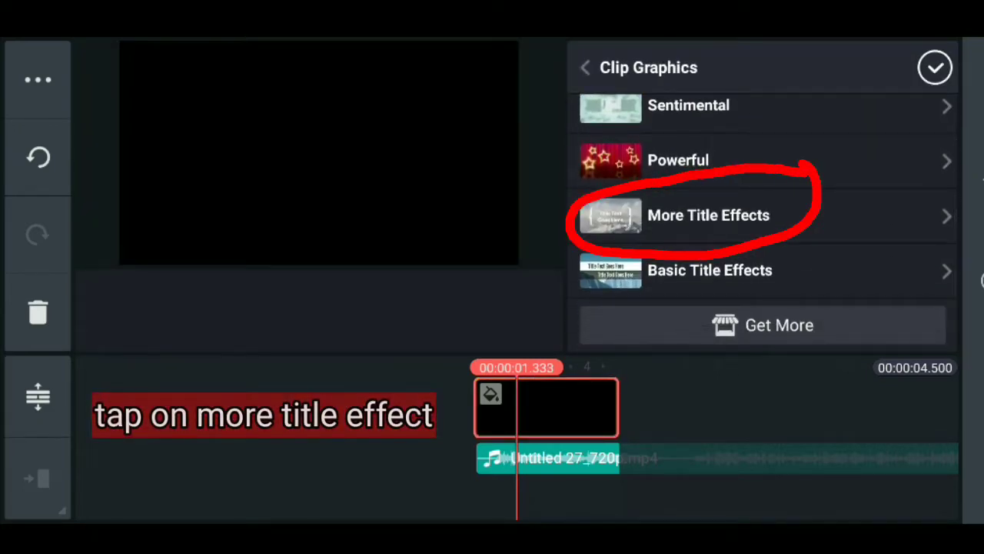
pyautogui.click(707, 216)
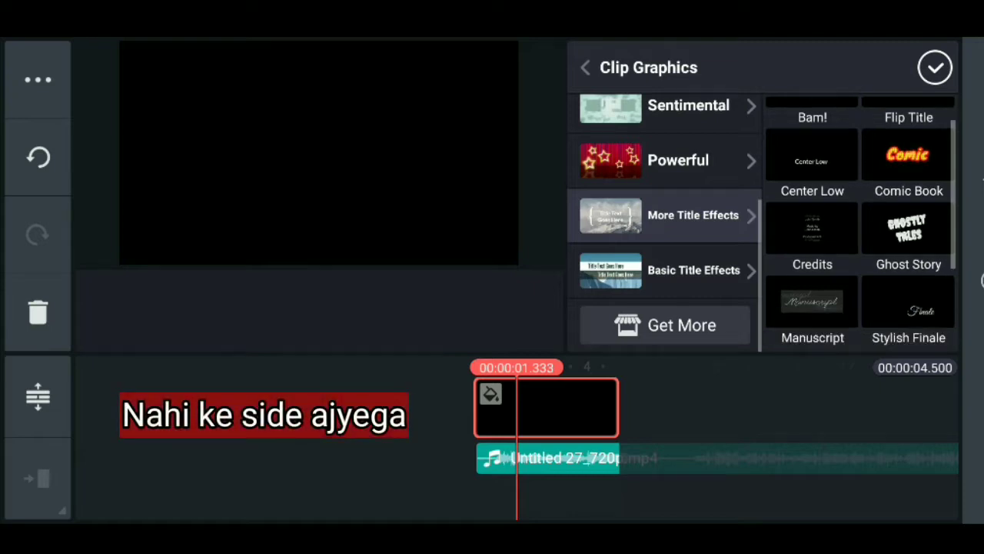
pyautogui.scroll(-3)
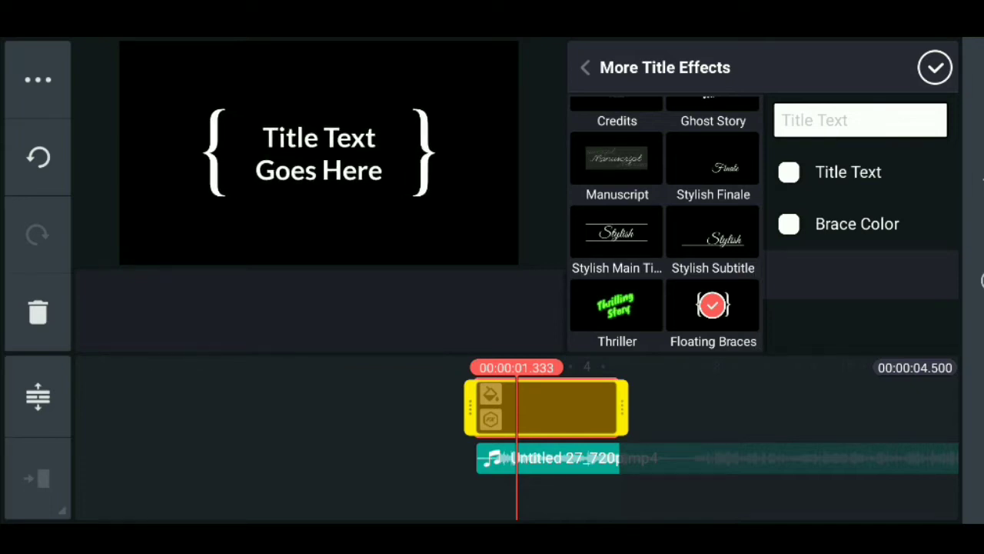
pyautogui.click(935, 67)
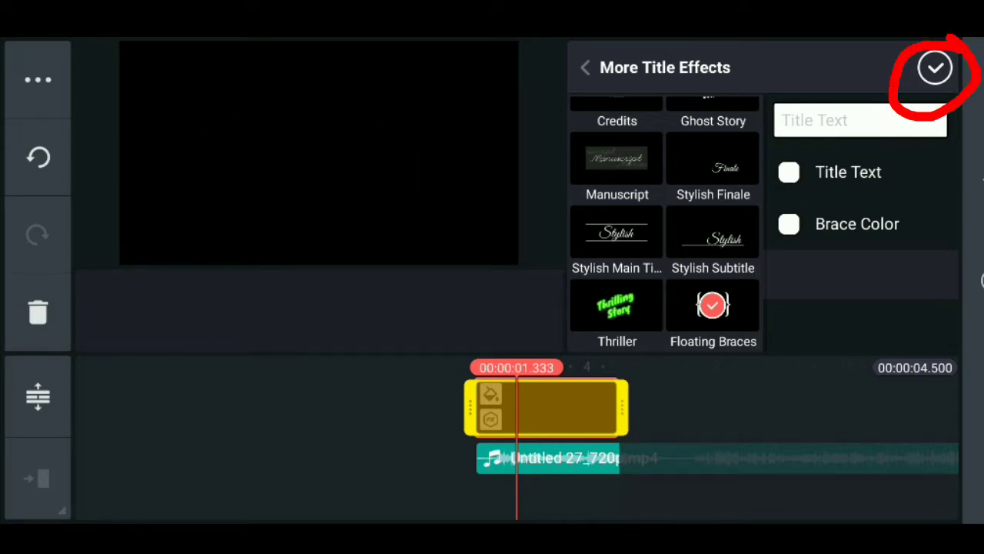
pyautogui.click(714, 304)
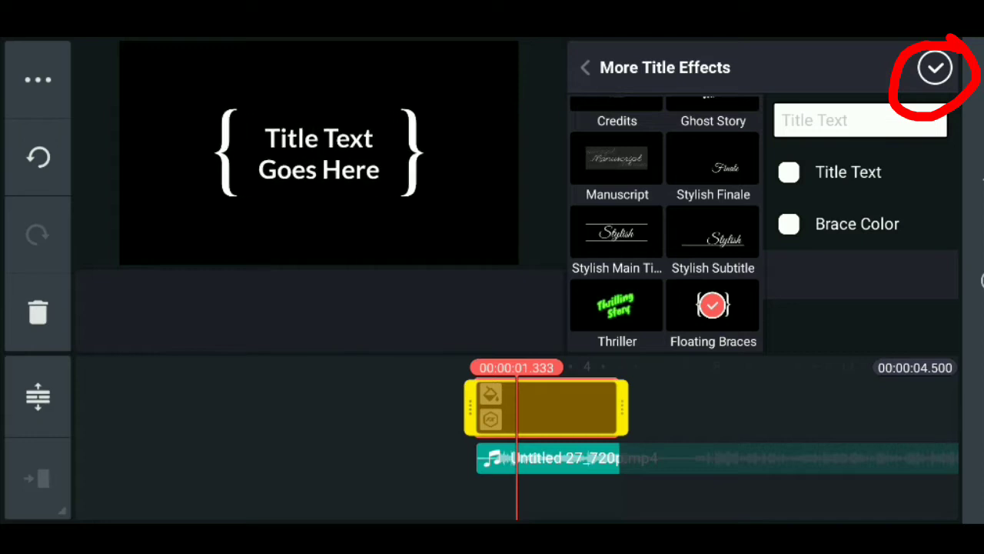
pyautogui.click(935, 68)
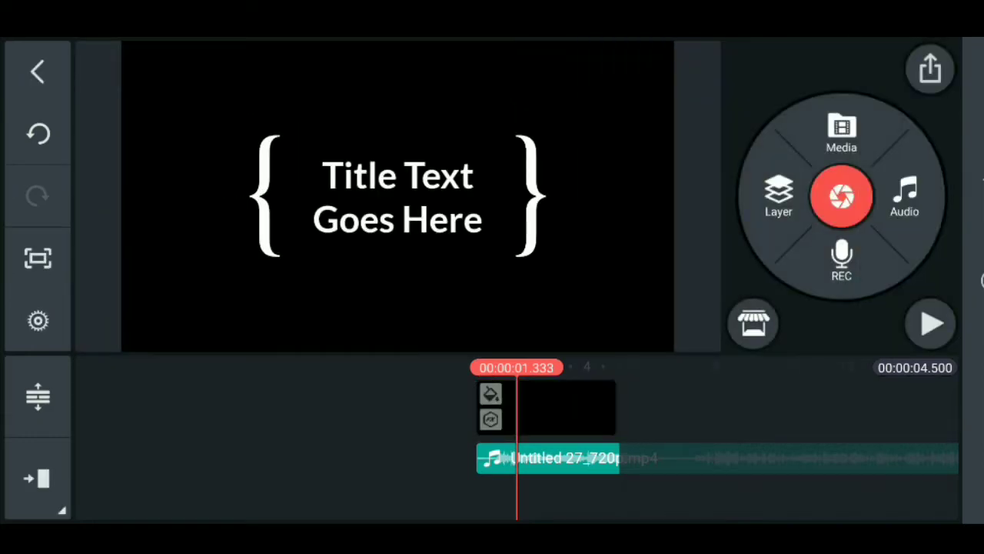
pyautogui.click(545, 408)
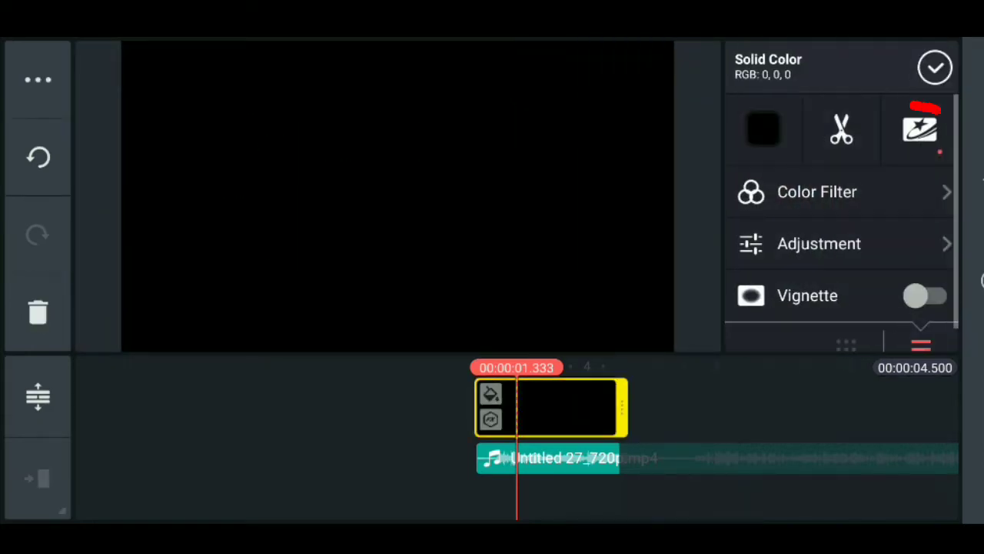
# Set the title text to Bin Mange in the RemachineScript_Personal_Use font from My Fonts
pyautogui.click(921, 305)
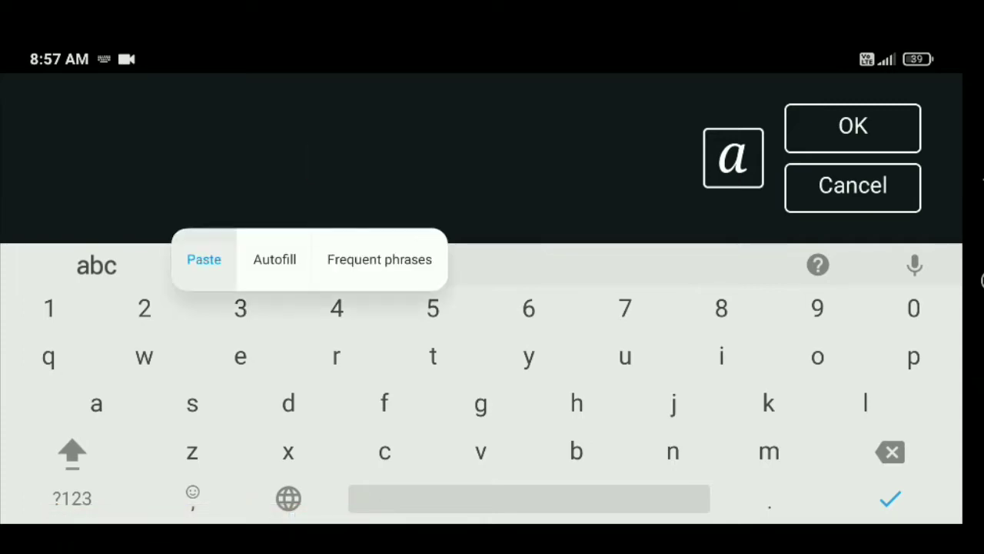
pyautogui.doubleClick(296, 160)
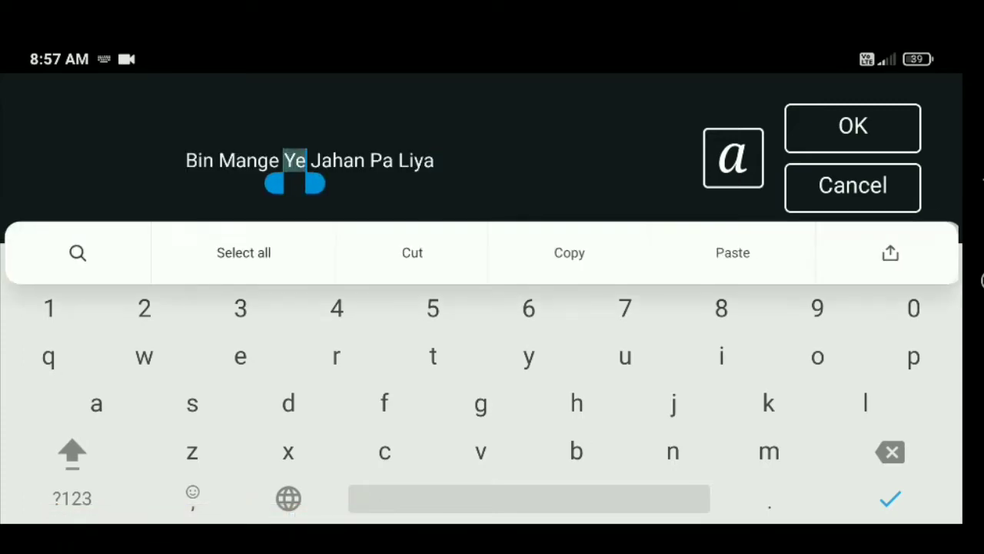
pyautogui.moveTo(315, 184); pyautogui.dragTo(443, 184)
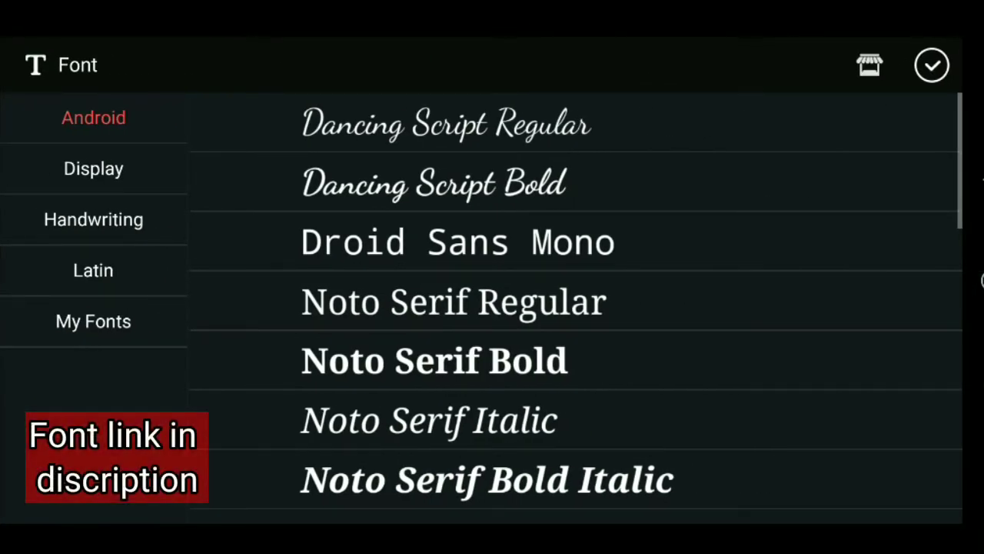
pyautogui.click(92, 322)
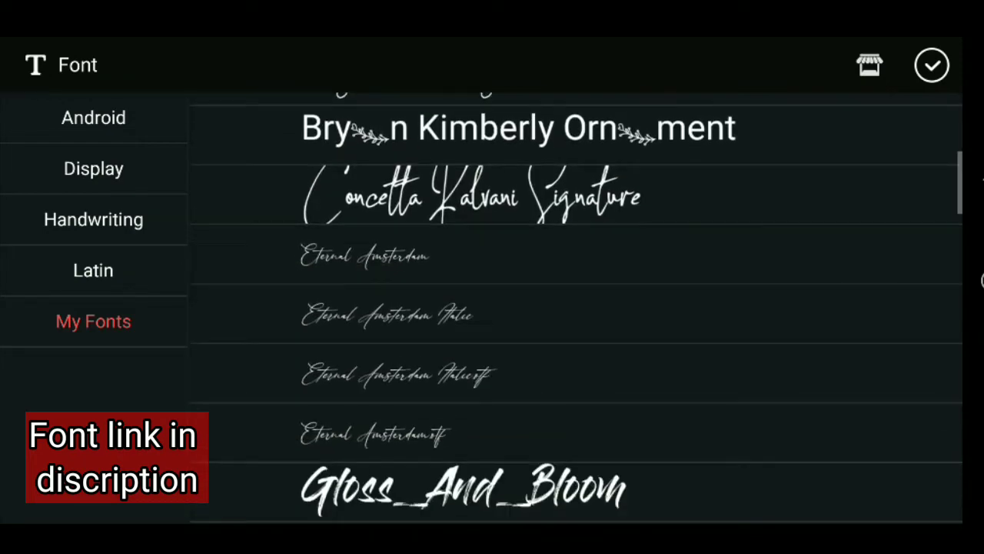
pyautogui.scroll(-3)
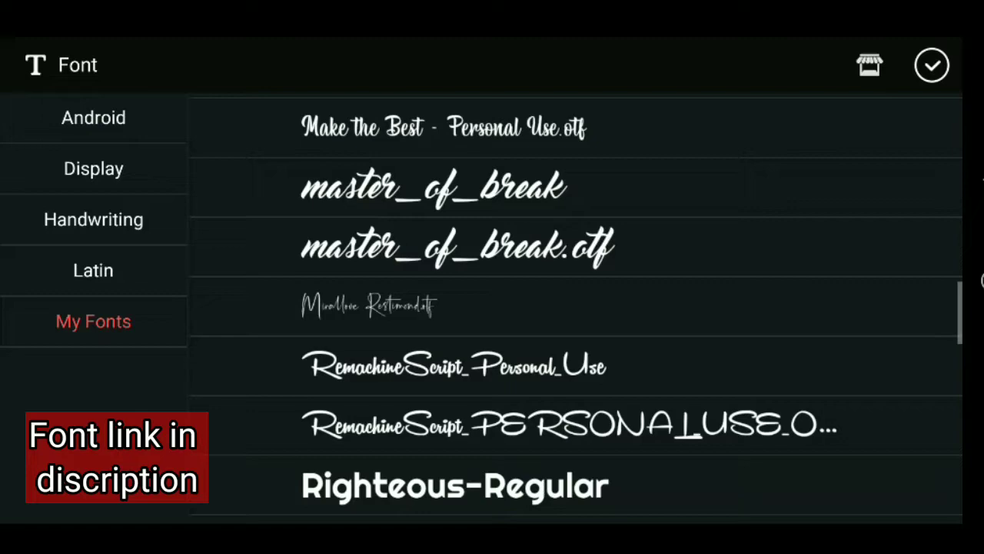
pyautogui.click(455, 366)
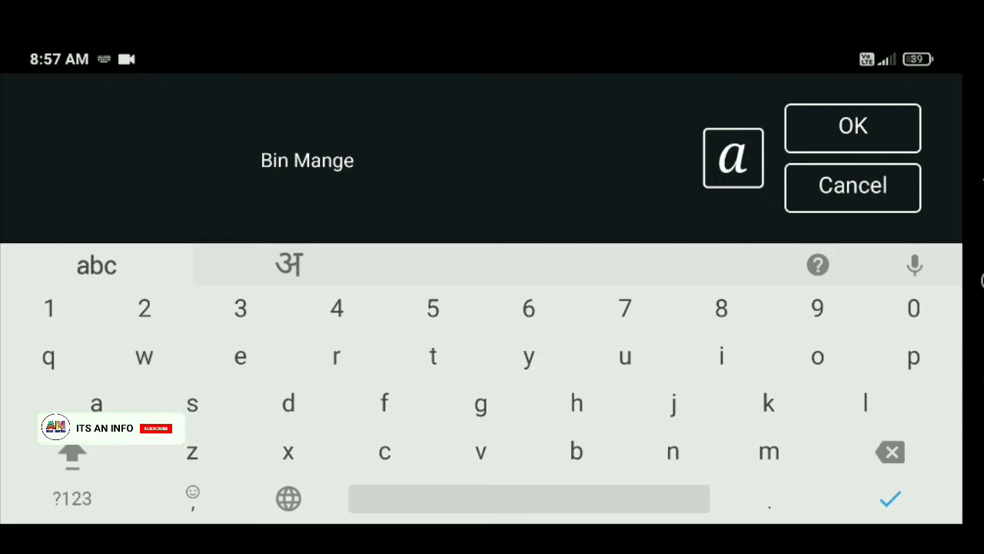
pyautogui.click(851, 126)
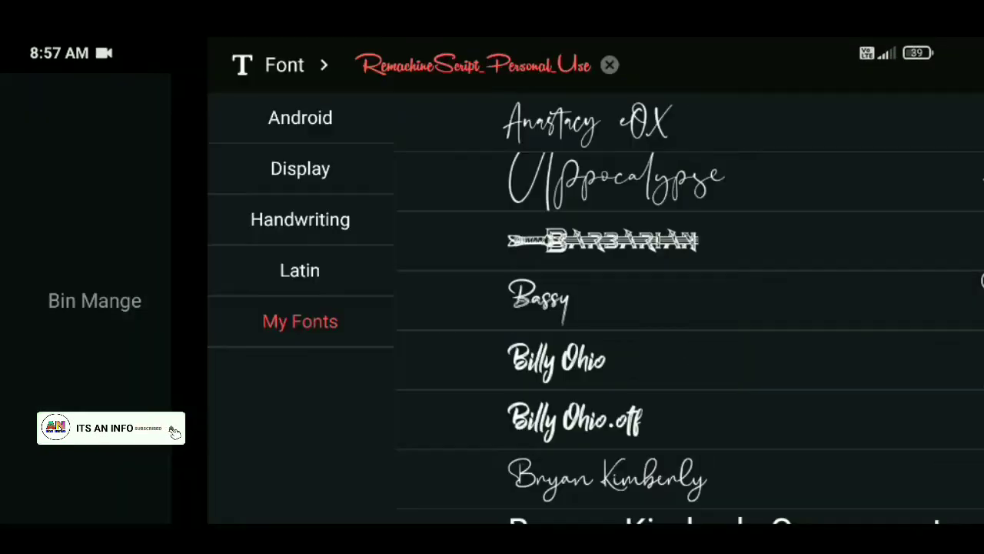
pyautogui.scroll(-3)
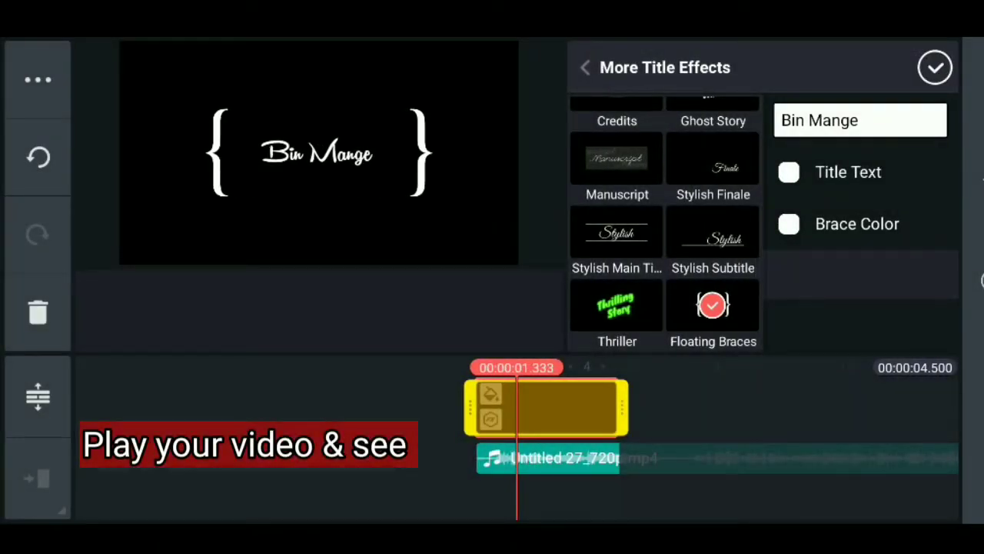
# Play to the lyric's end (~1.6 s) and trim the Bin Mange title layer to the right of the playhead
pyautogui.click(935, 68)
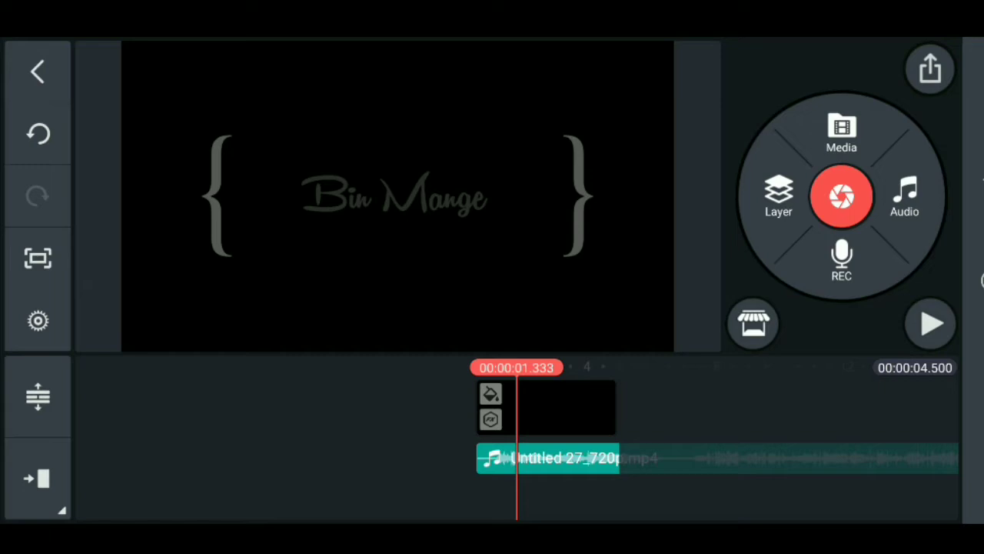
pyautogui.click(930, 323)
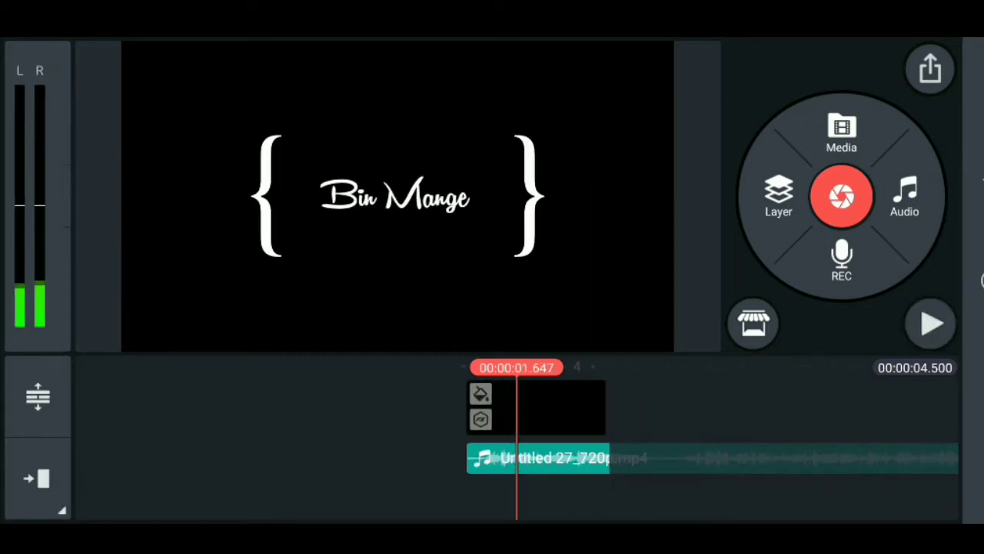
pyautogui.click(538, 408)
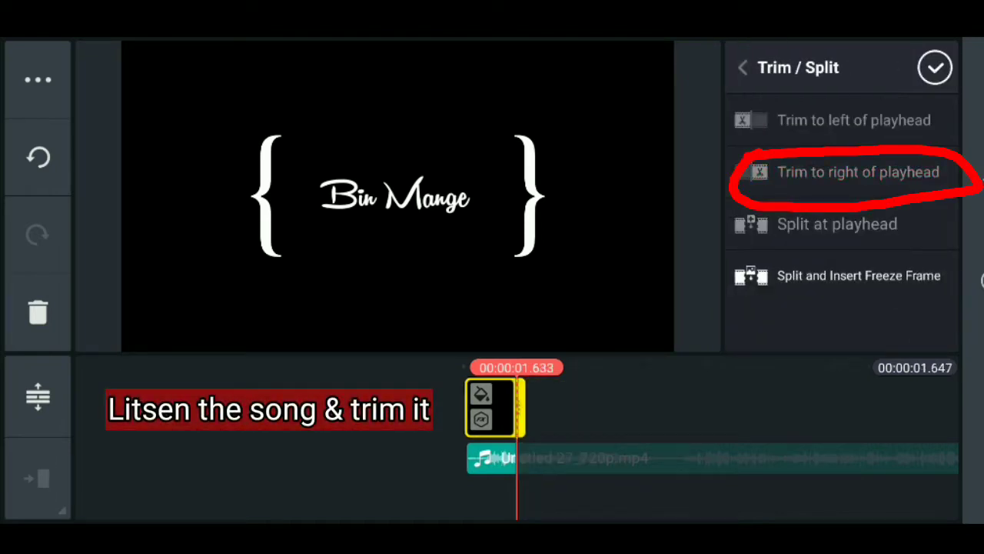
pyautogui.click(858, 172)
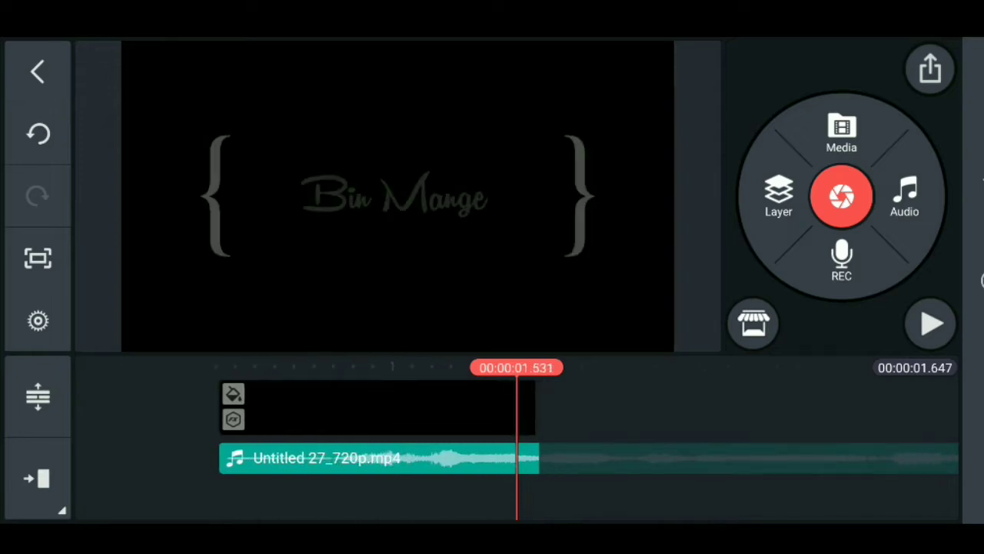
pyautogui.click(354, 407)
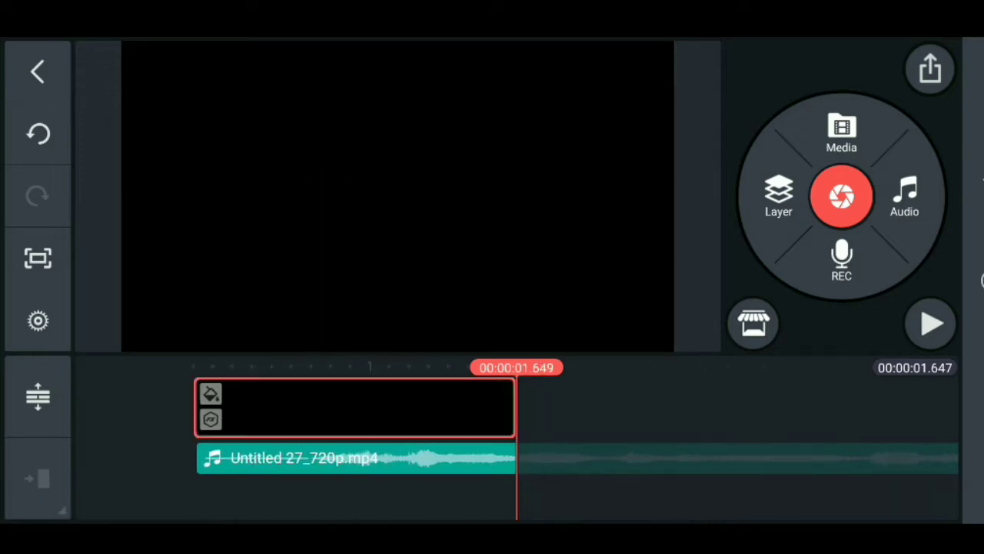
pyautogui.click(353, 408)
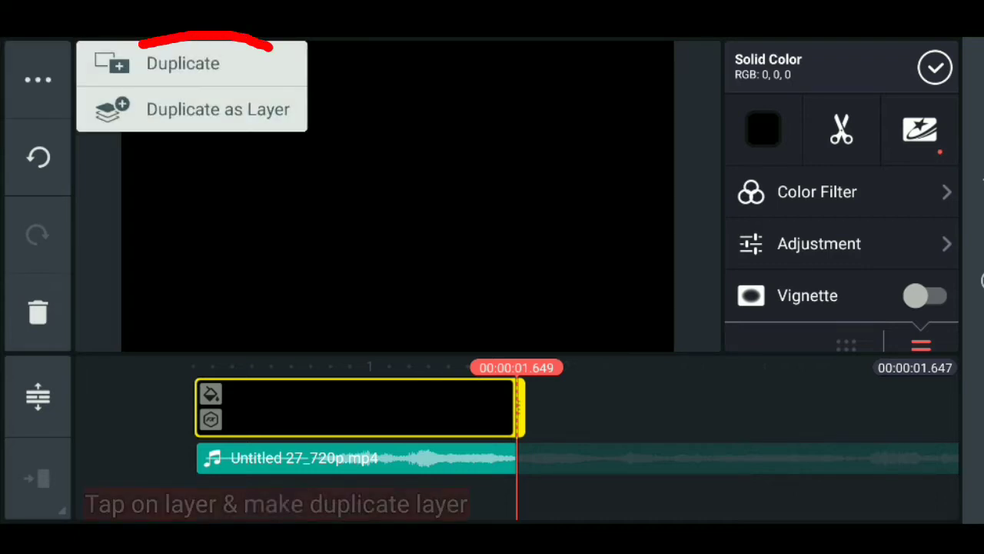
# Duplicate the Bin Mange title layer so a second copy follows it, reaching about 3.3 seconds
pyautogui.click(183, 63)
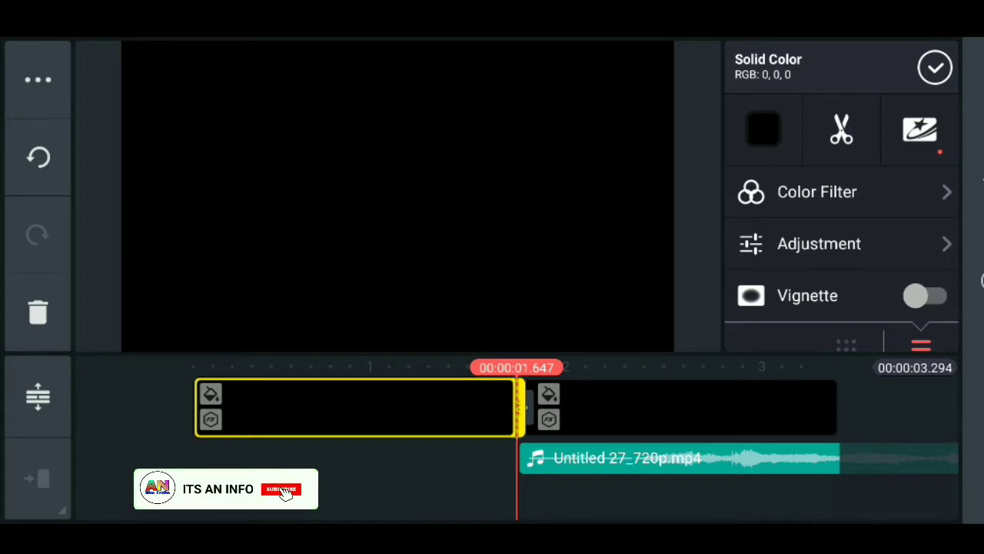
pyautogui.click(282, 489)
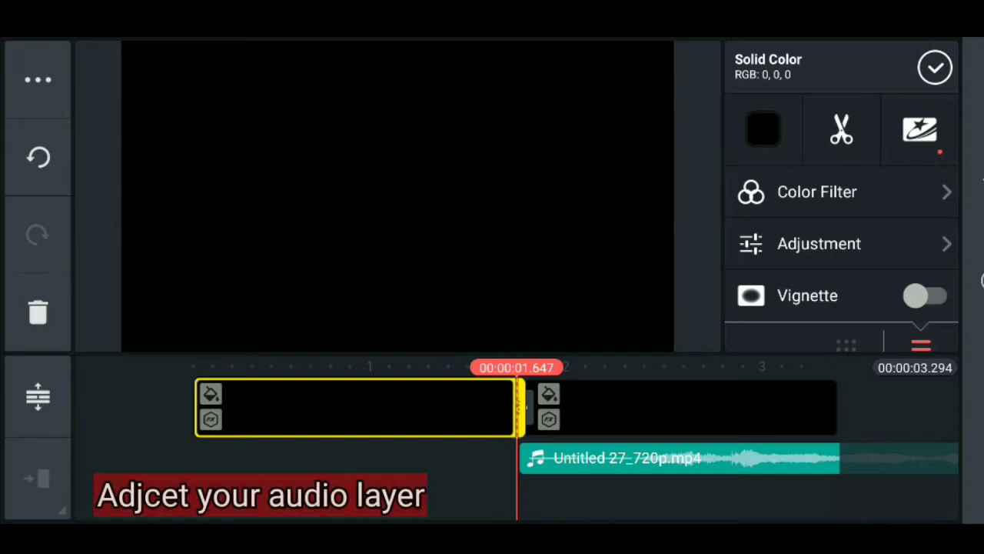
pyautogui.click(676, 407)
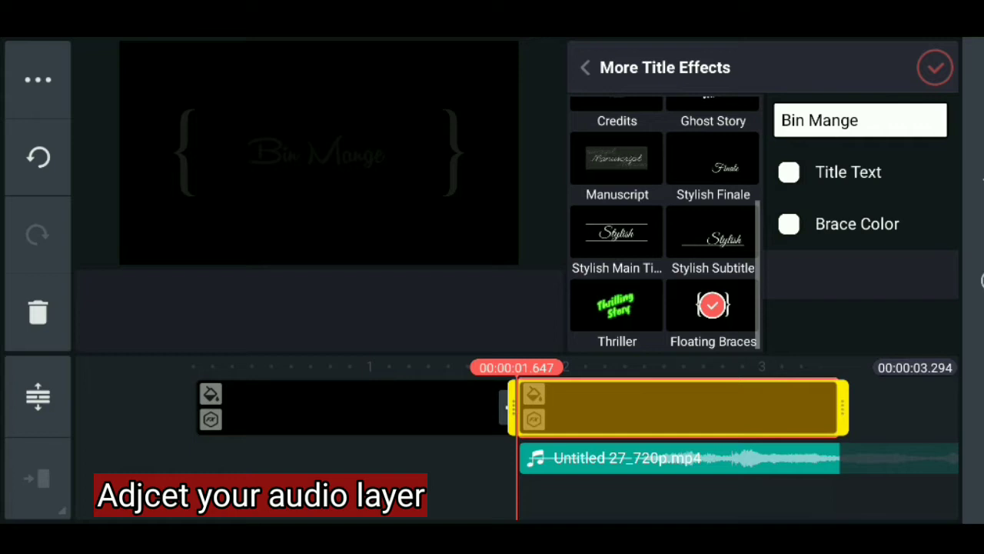
pyautogui.click(935, 68)
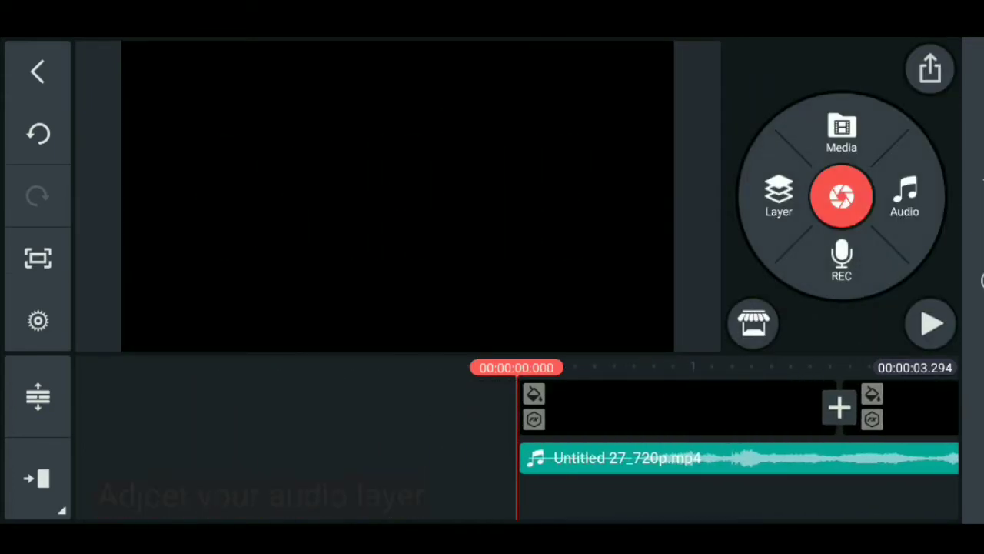
pyautogui.click(931, 323)
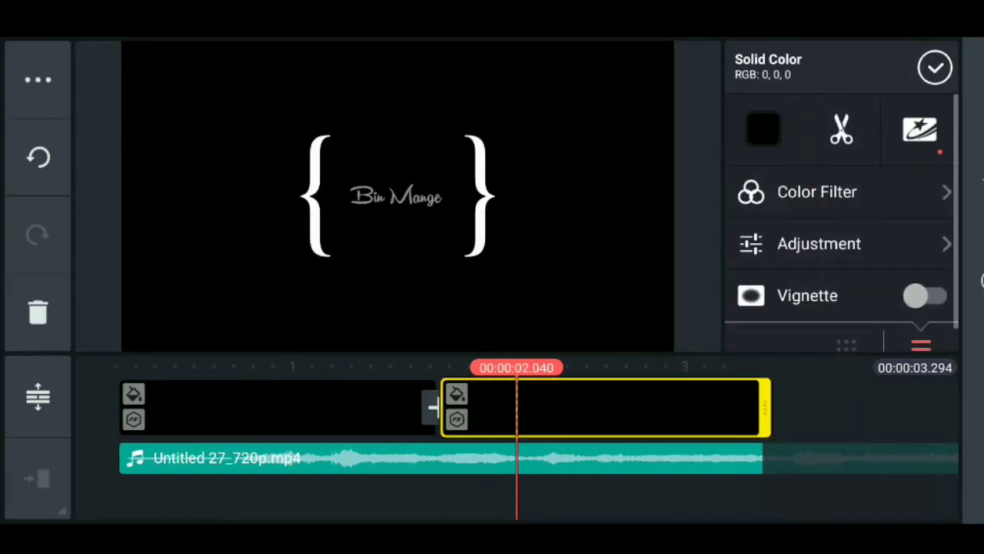
# Change the second title's text to Ye Jahan, then duplicate it into a third copy reaching about 4.9 seconds
pyautogui.click(919, 129)
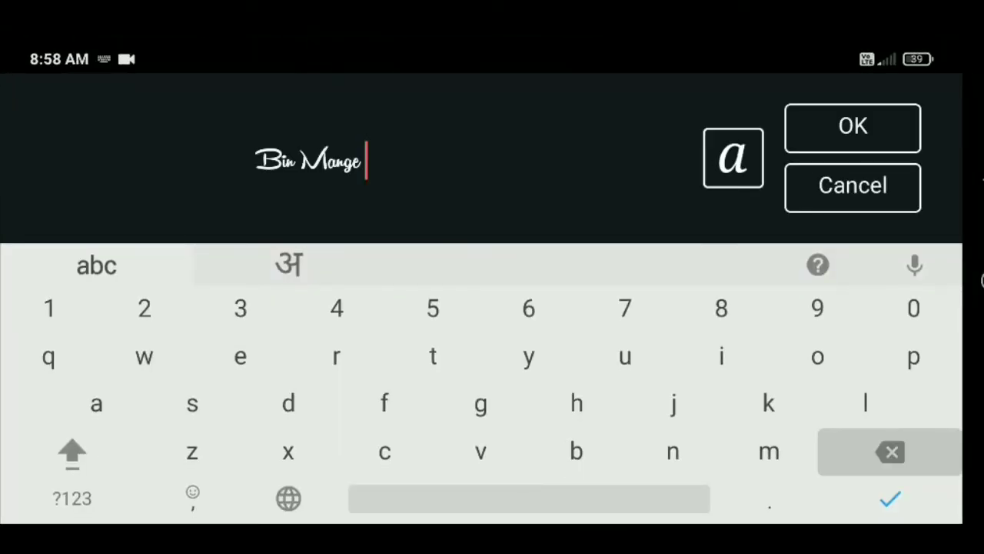
pyautogui.click(889, 452)
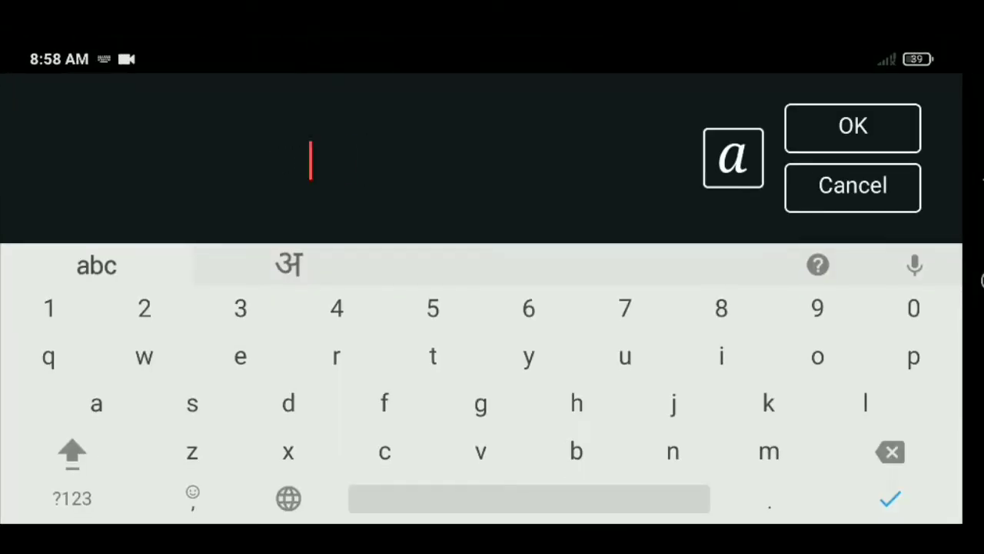
pyautogui.write('Ye Jahan Pa Liya')
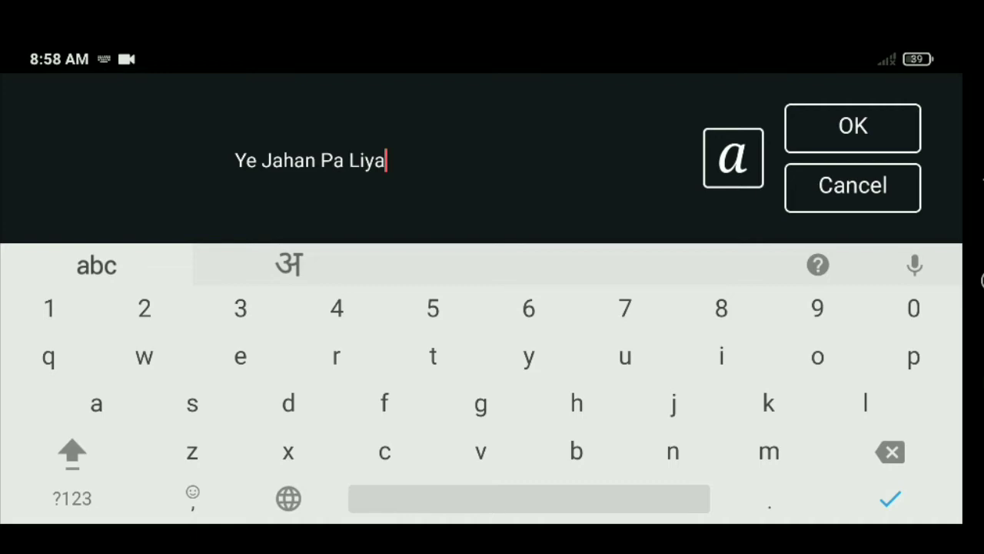
pyautogui.doubleClick(354, 159)
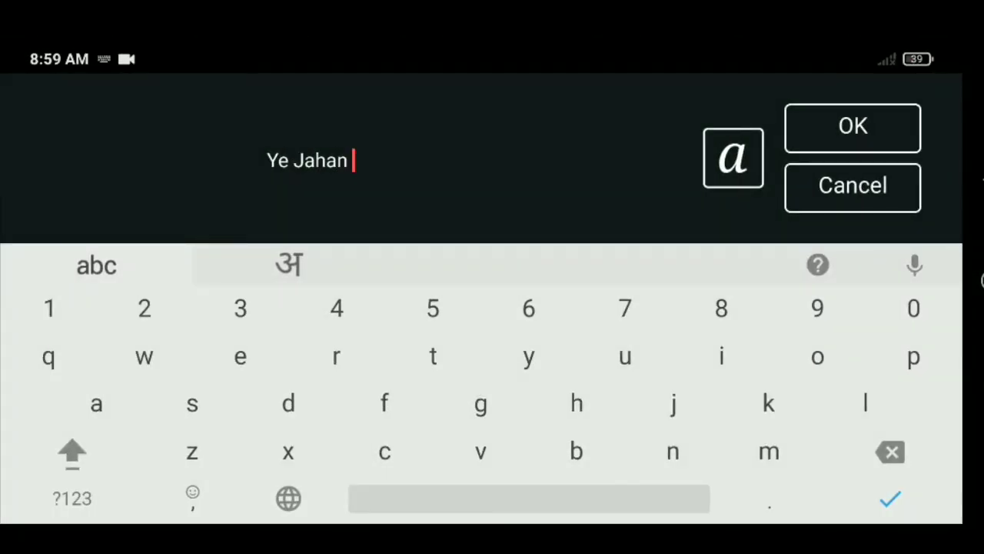
pyautogui.click(852, 126)
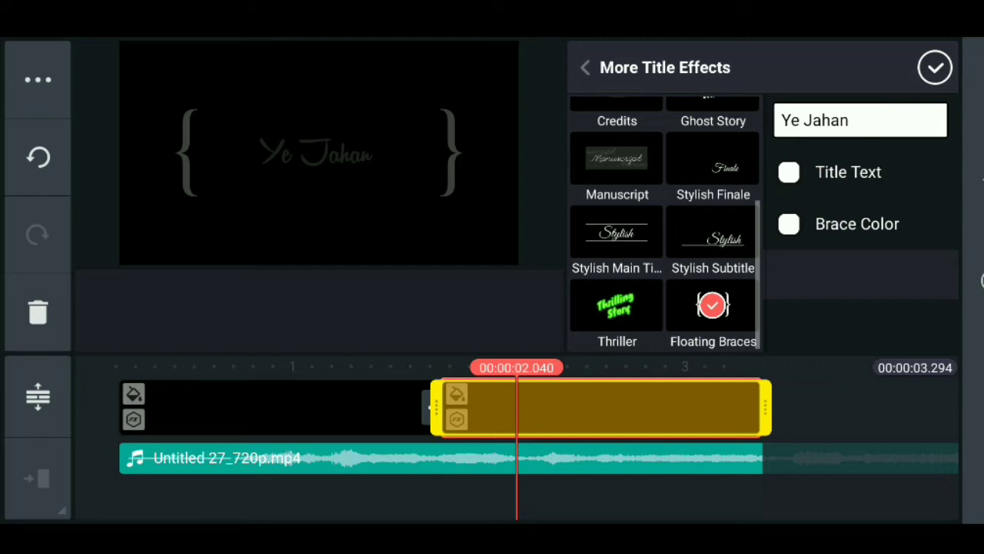
pyautogui.click(935, 68)
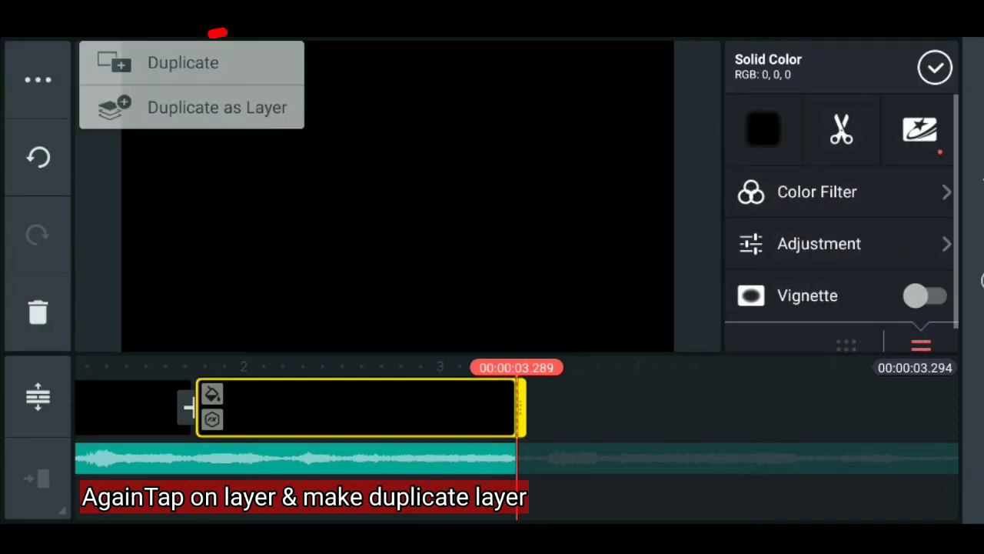
pyautogui.click(183, 61)
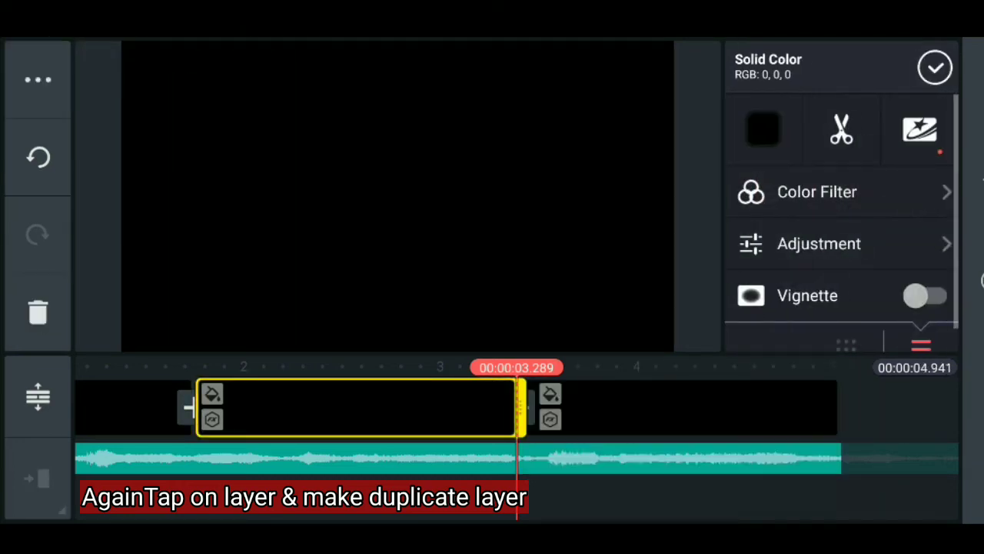